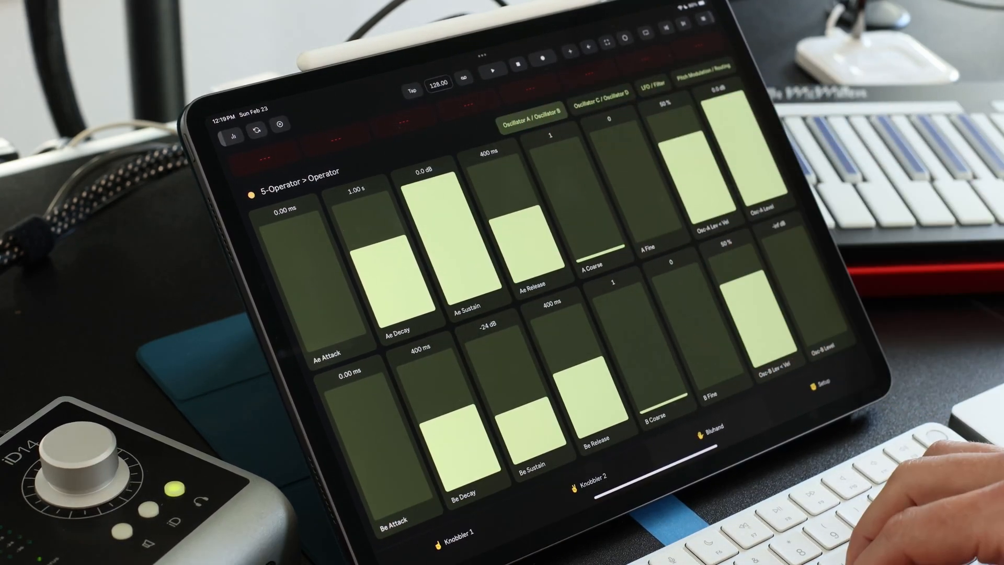
# Show the Knobbler 1 page with Operator's envelope, tuning and oscillator-level sliders.
pyautogui.click(605, 89)
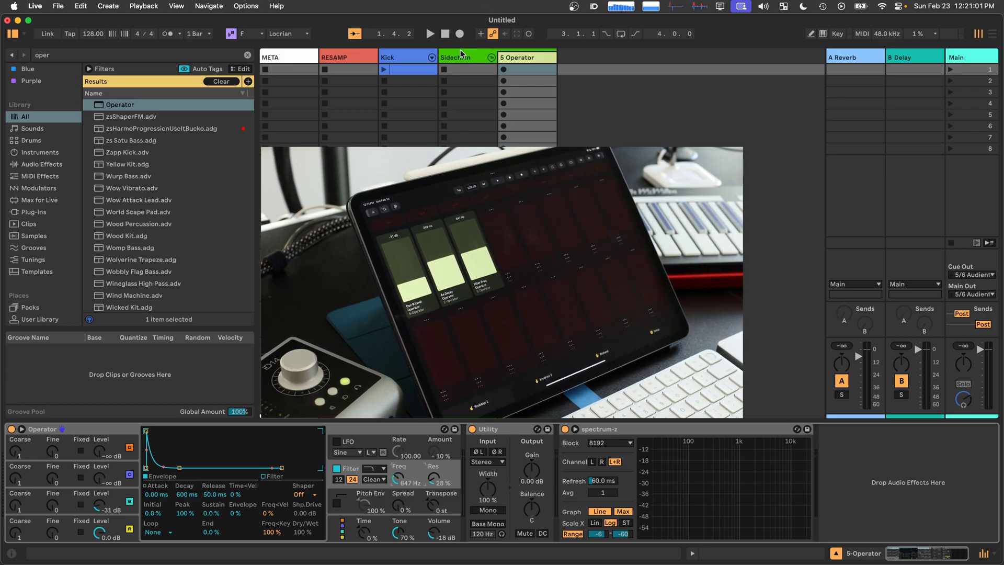
# Select the 5 Operator track to map its Operator parameters onto Knobbler sliders.
pyautogui.click(456, 56)
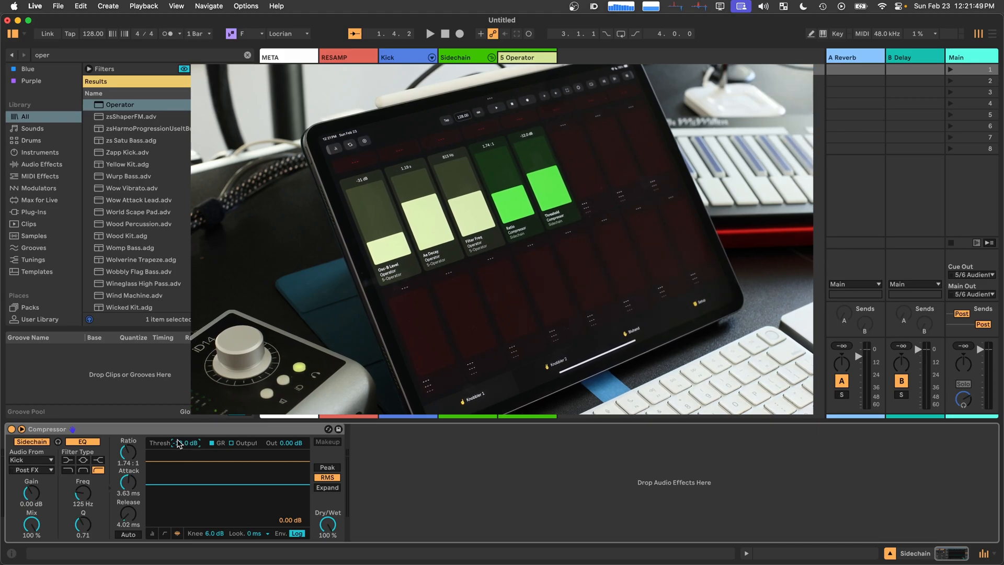
# Adjust the Sidechain Compressor threshold so it appears on a Knobbler slider.
pyautogui.moveTo(189, 442); pyautogui.dragTo(160, 442)
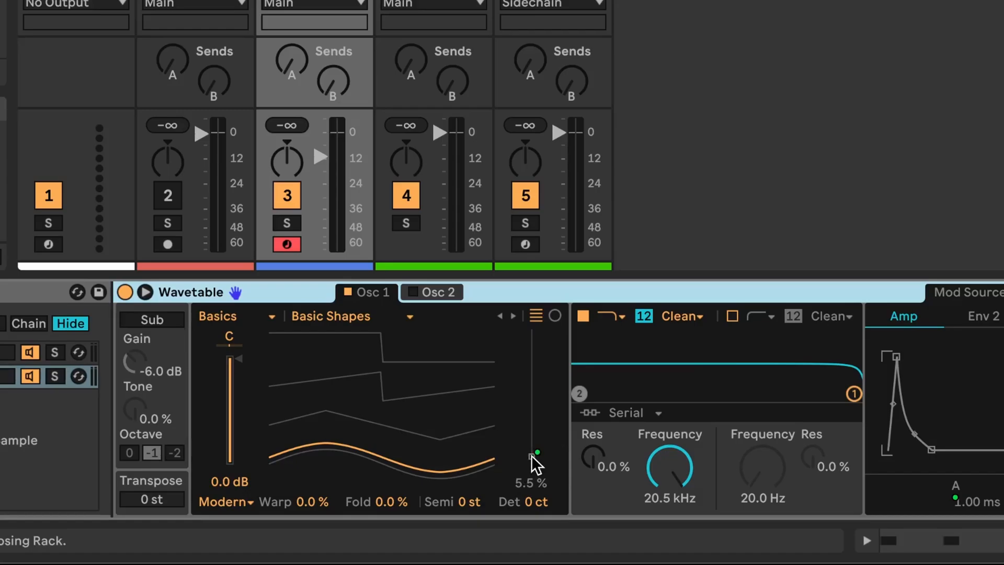
# Unmap the Wavetable oscillator parameter from the Sus Wave Knobbler slider.
pyautogui.rightClick(535, 455)
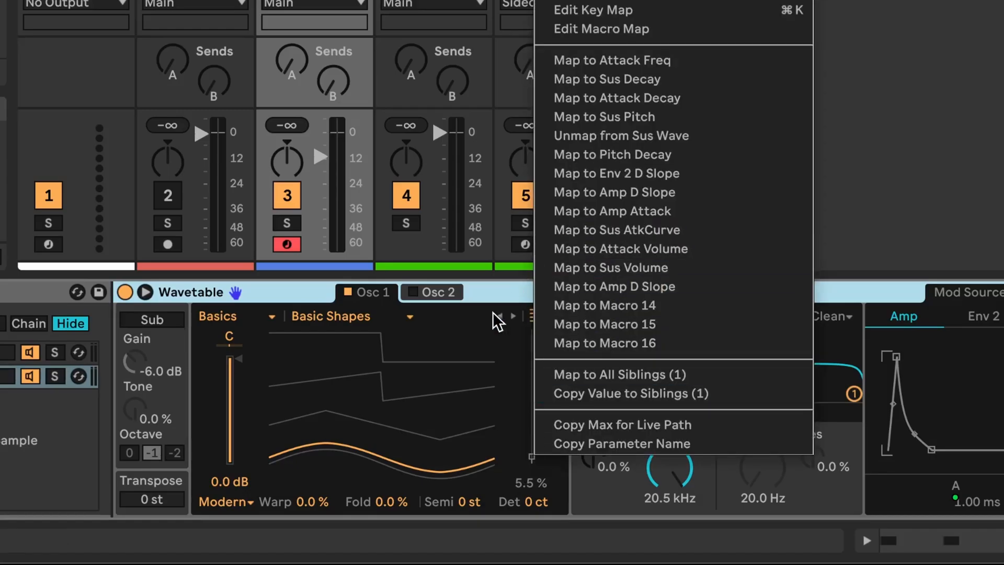
pyautogui.moveTo(760, 136)
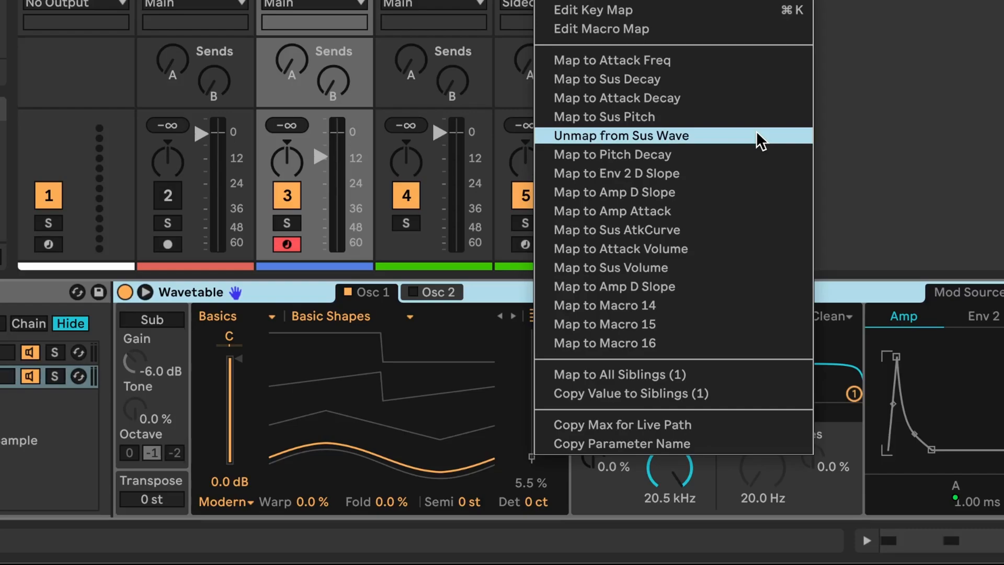
pyautogui.click(619, 135)
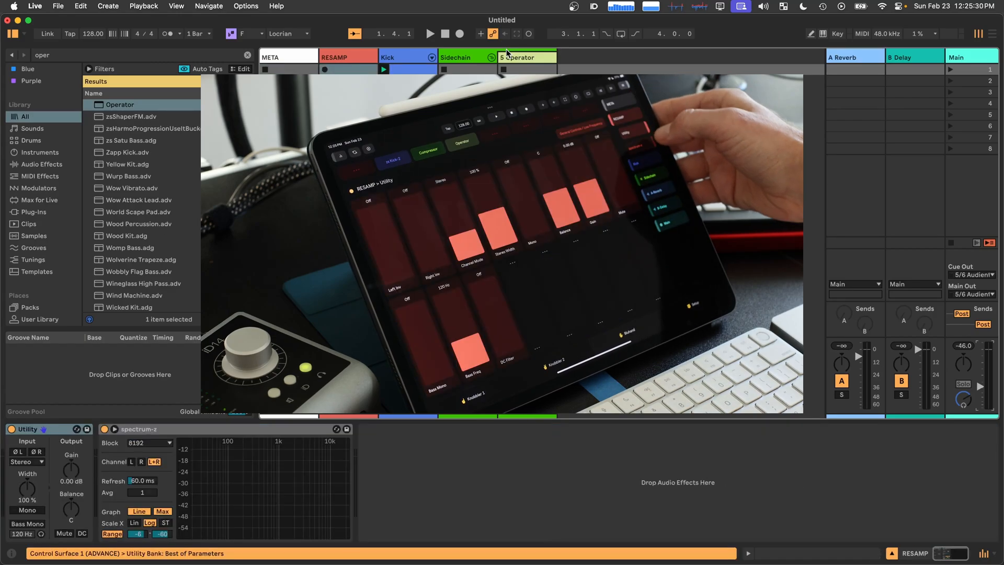
# Step through the Delay return track to S Operator so its Operator bank fills the sliders.
pyautogui.click(854, 56)
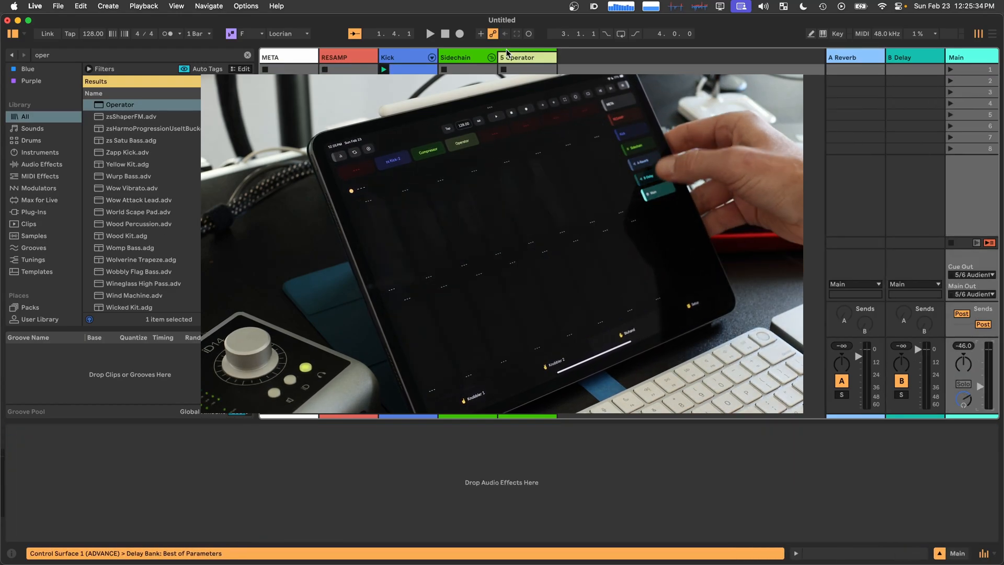
pyautogui.click(855, 56)
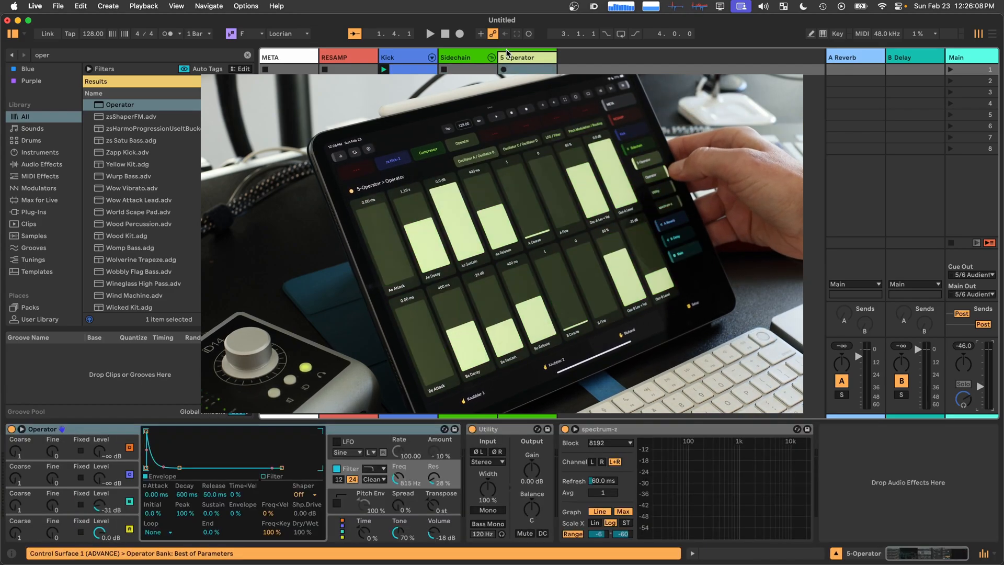
pyautogui.click(466, 57)
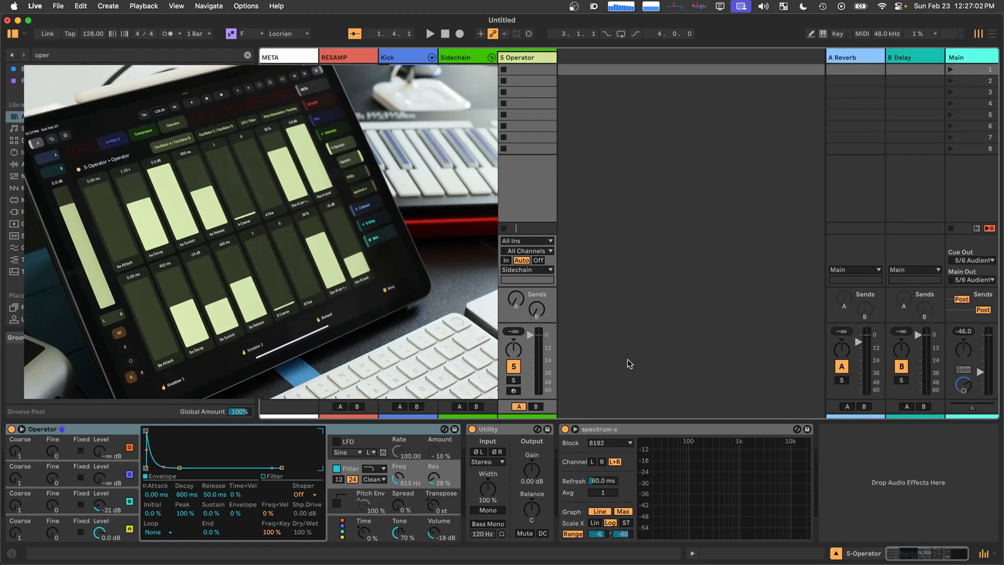
# Show the In/Out routing section in the Session View mixer.
pyautogui.click(535, 407)
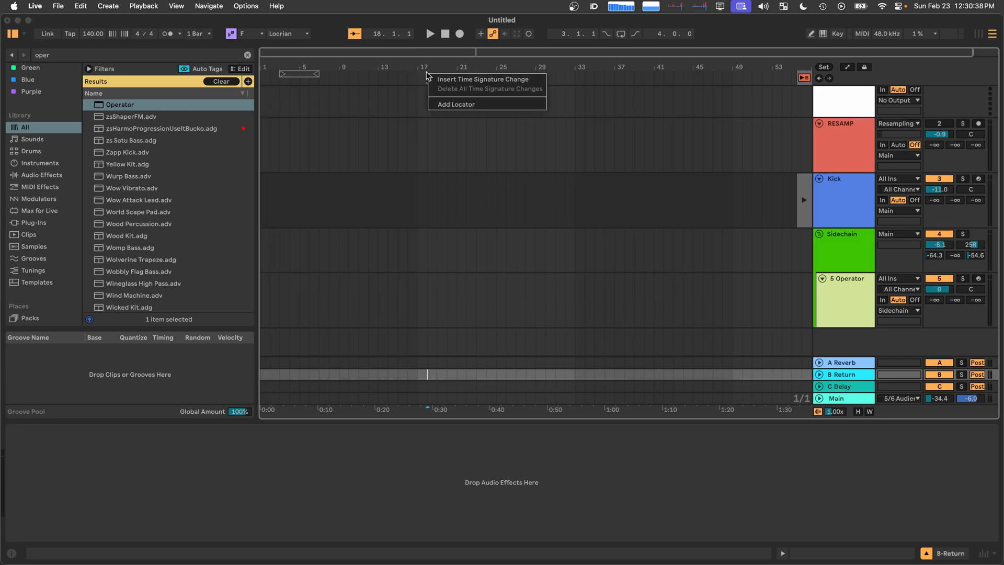
# Add a locator at bar 17 in the arrangement scrub area.
pyautogui.click(455, 103)
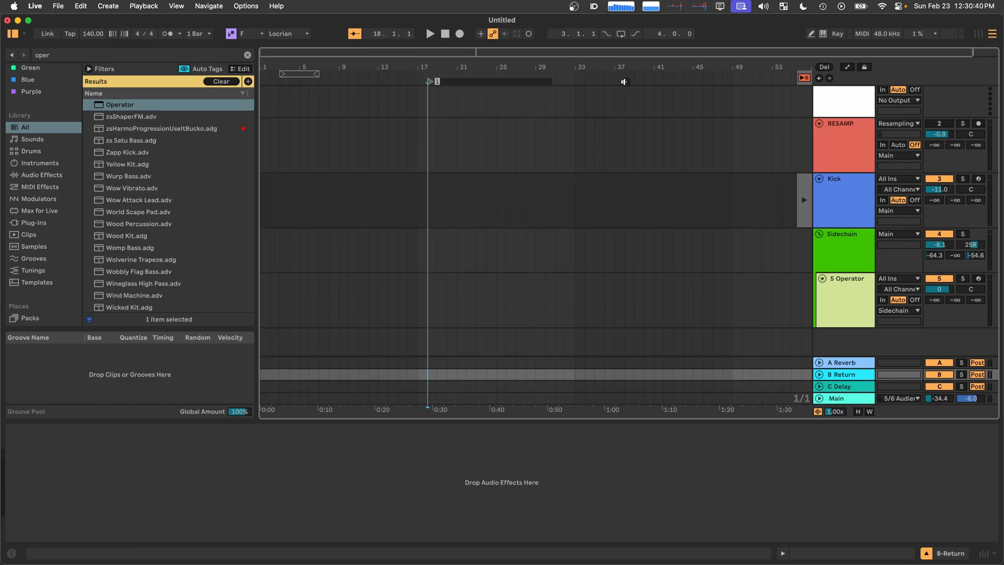